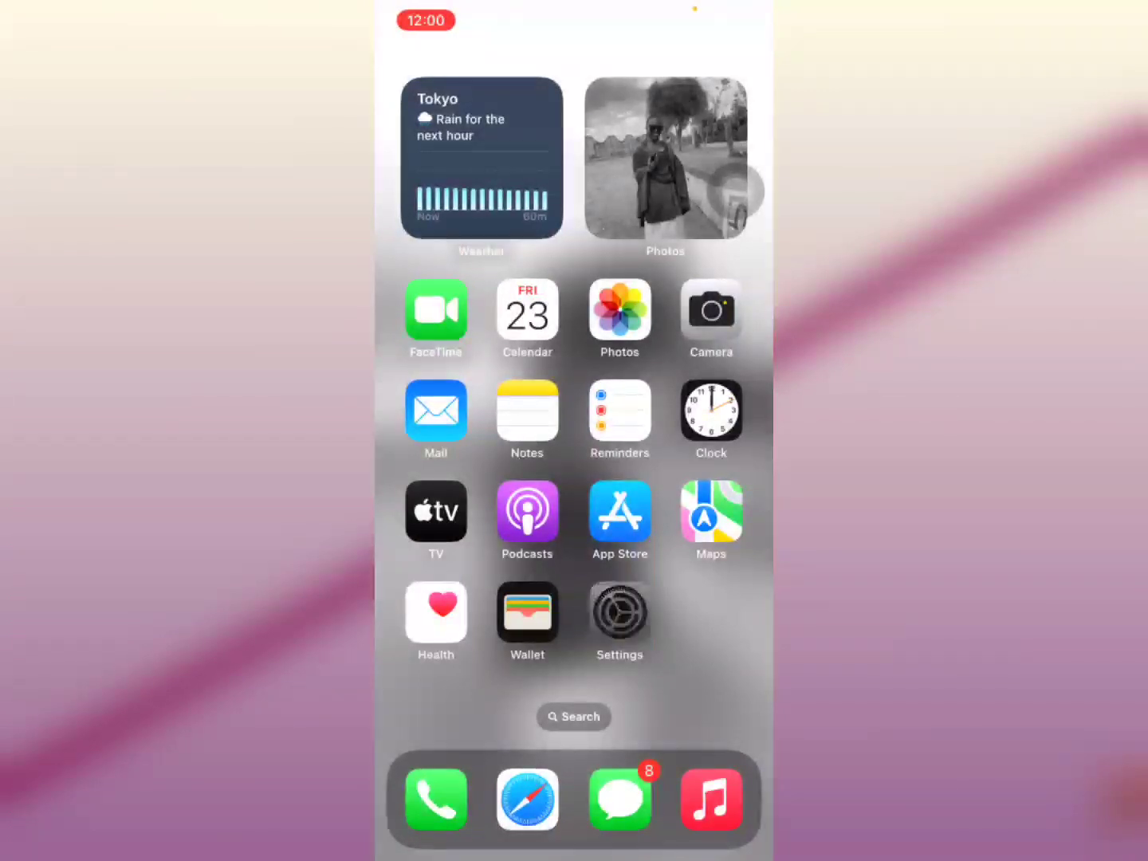
Launch Settings from the home screen and scroll to reach Accessibility.
{"action": "left_click", "coordinate": [620, 610]}
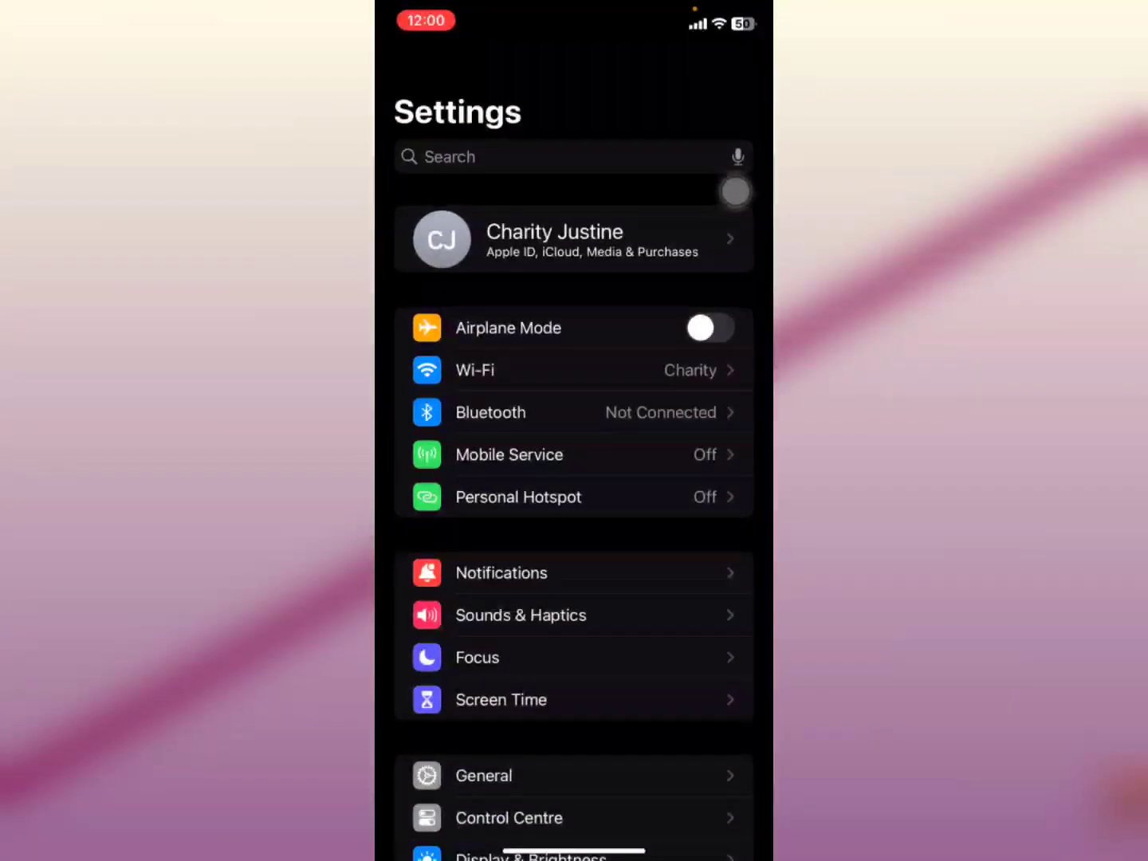
{"action": "scroll", "scroll_direction": "up", "scroll_amount": 3}
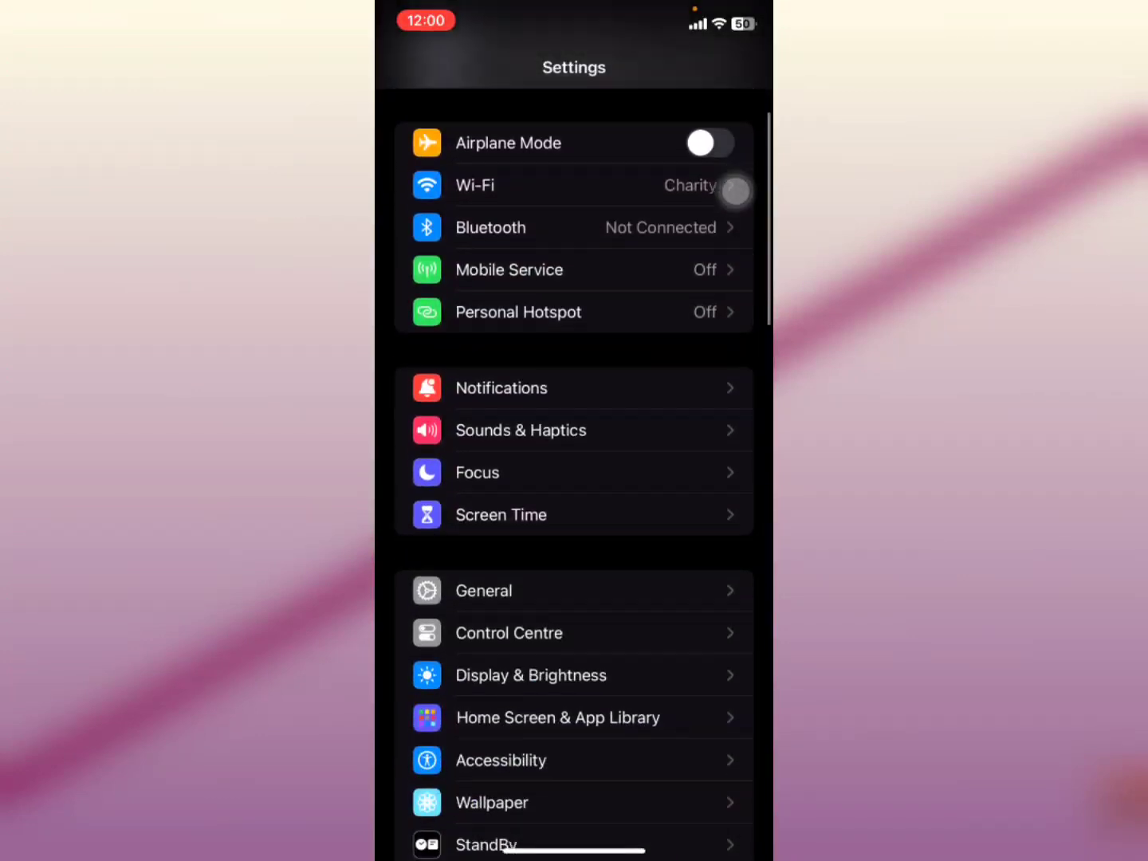
{"action": "scroll", "scroll_direction": "down", "scroll_amount": 3}
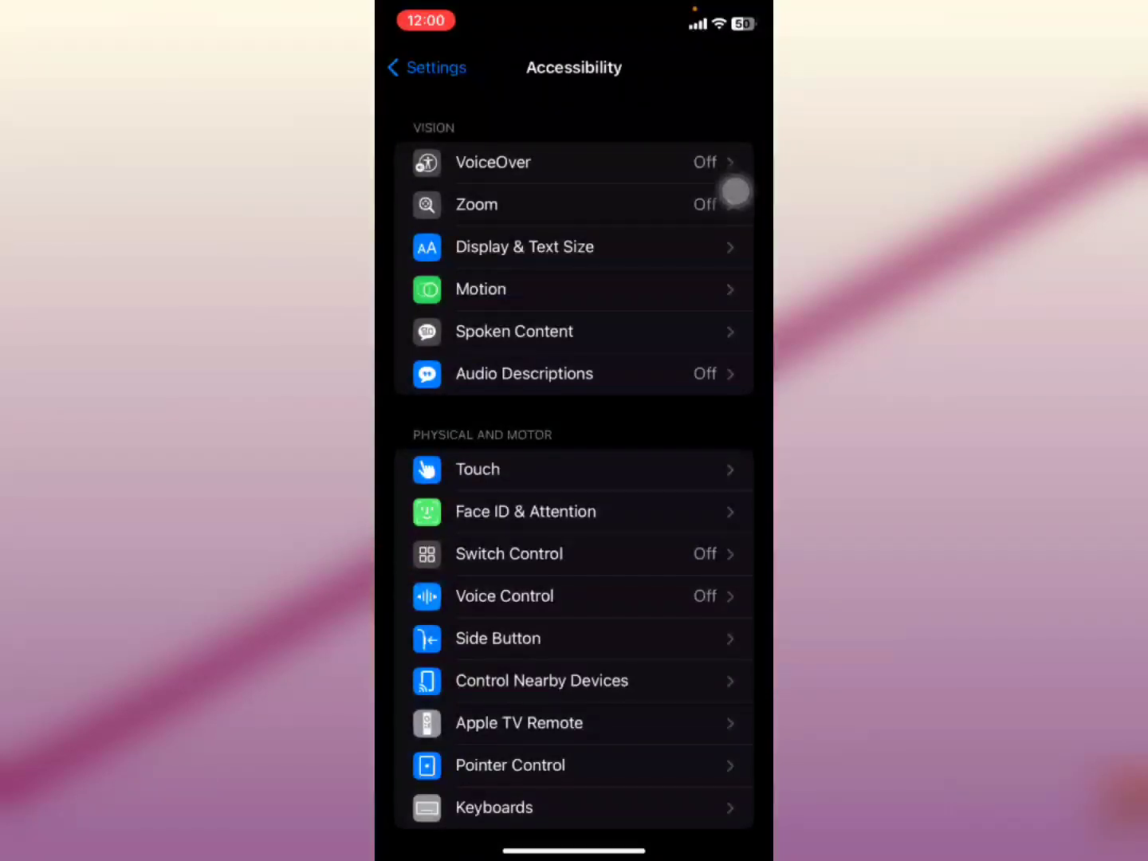
Scroll Accessibility to the Hearing section and enter Audio & Visual.
{"action": "scroll", "scroll_direction": "up", "scroll_amount": 3}
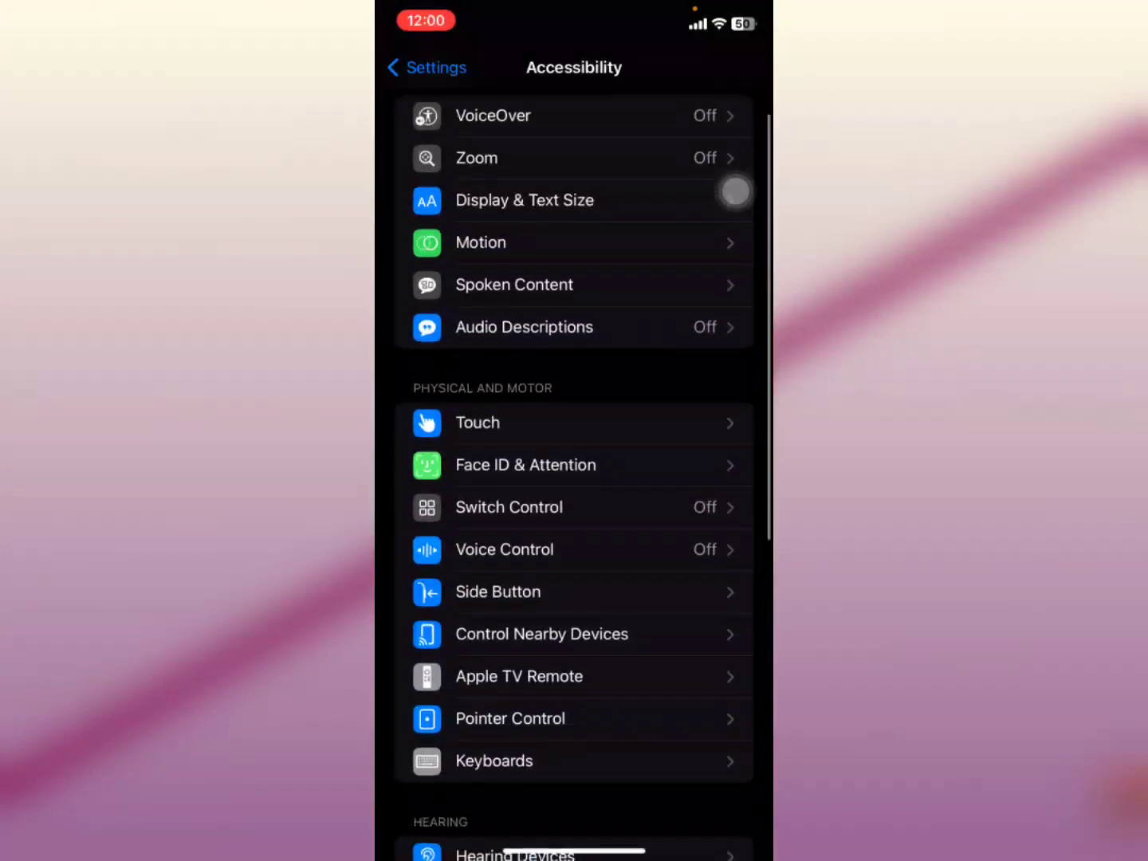
{"action": "scroll", "scroll_direction": "down", "scroll_amount": 3}
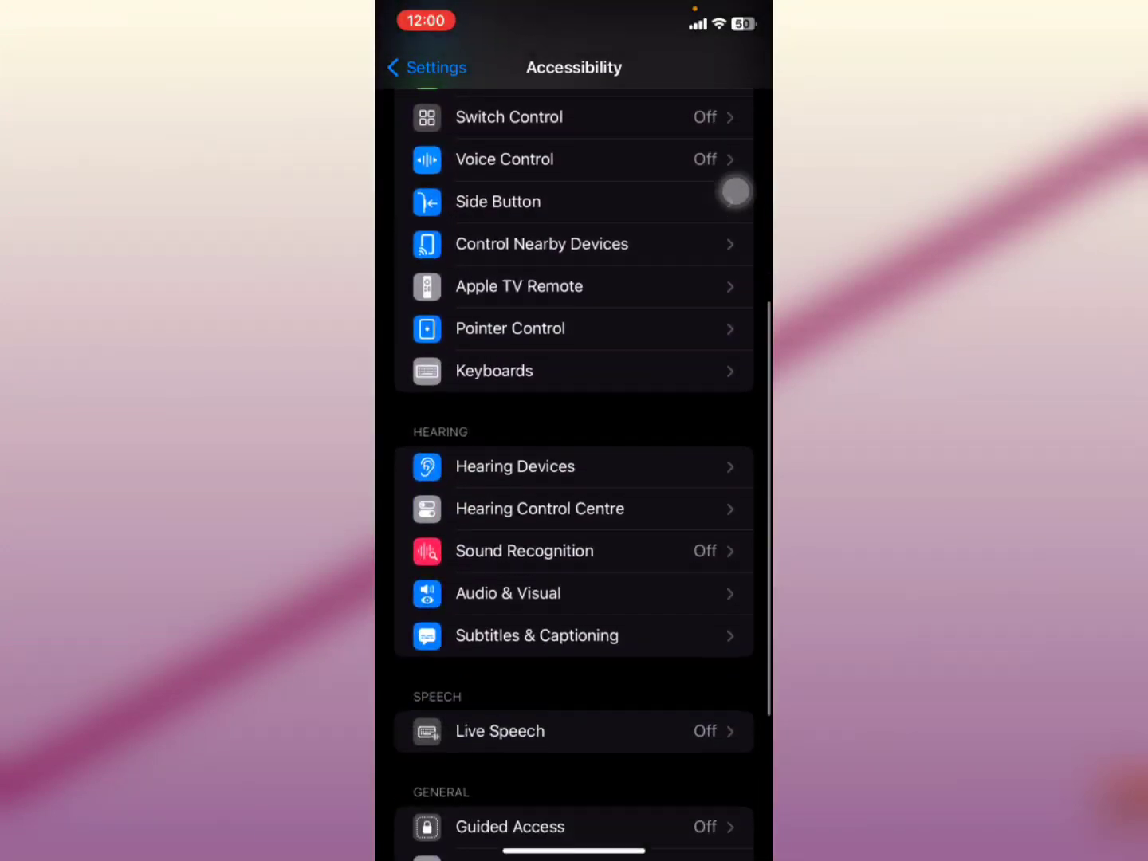
{"action": "left_click", "coordinate": [508, 593]}
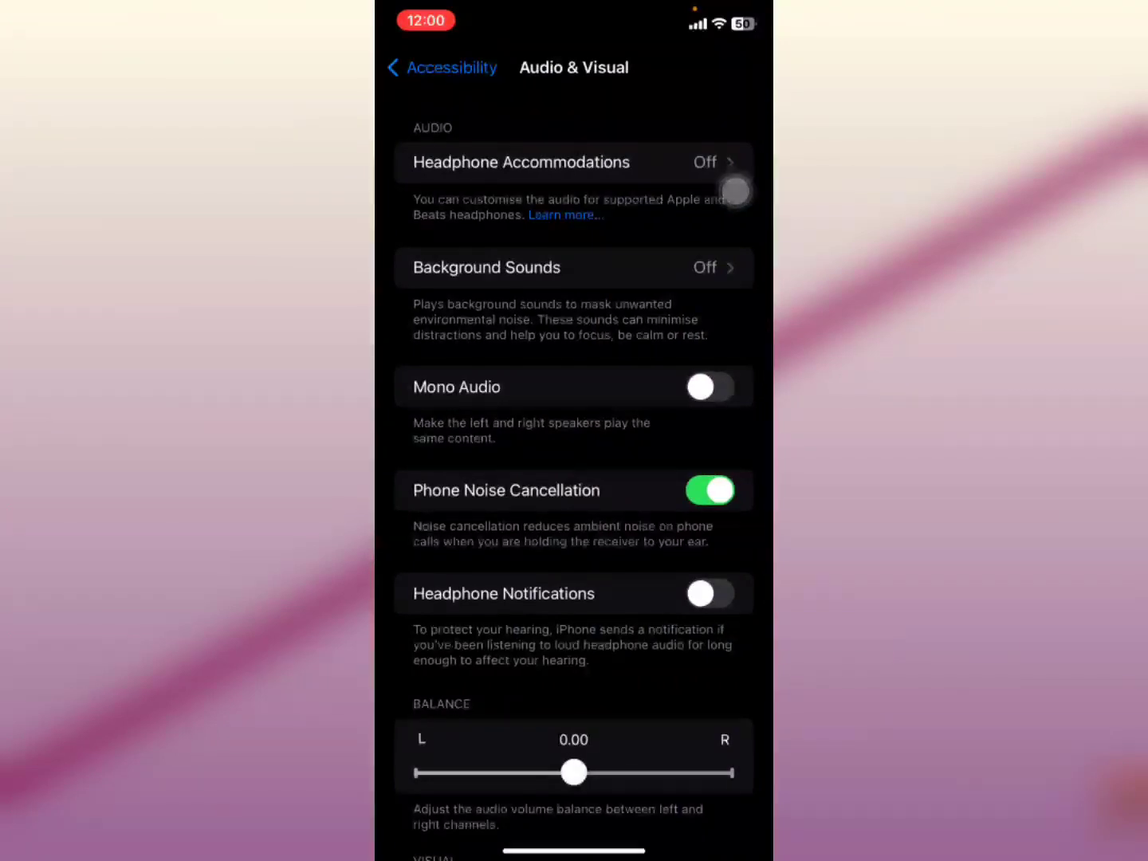
Scroll to the Visual section and switch the LED Flash for Alerts toggle off.
{"action": "scroll", "scroll_direction": "down", "scroll_amount": 3}
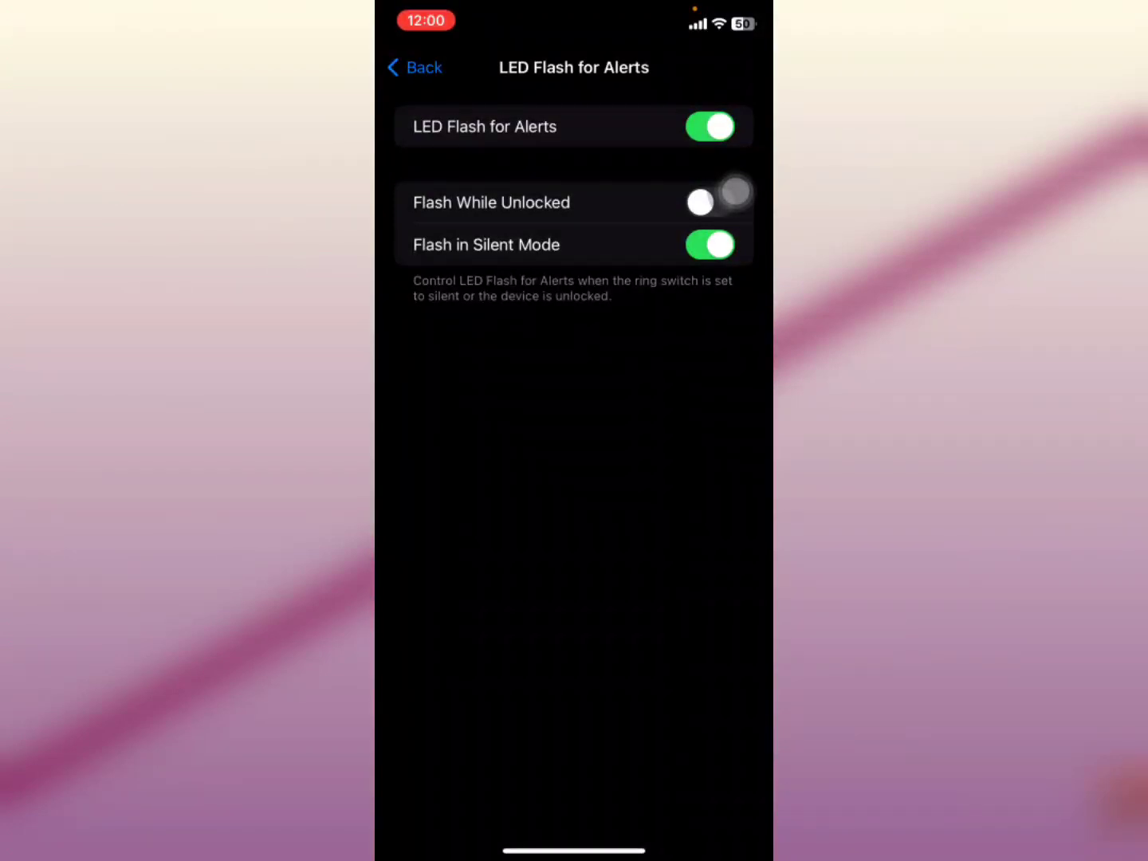
{"action": "left_click", "coordinate": [709, 127]}
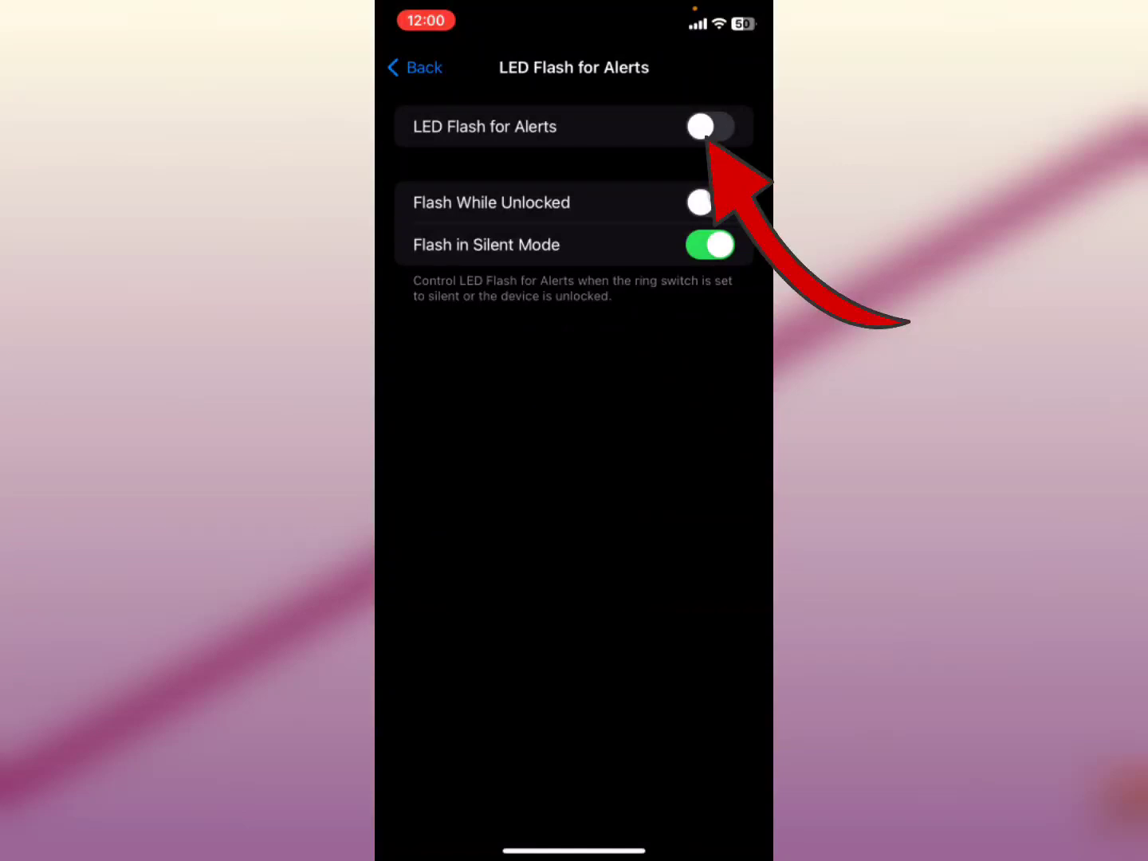